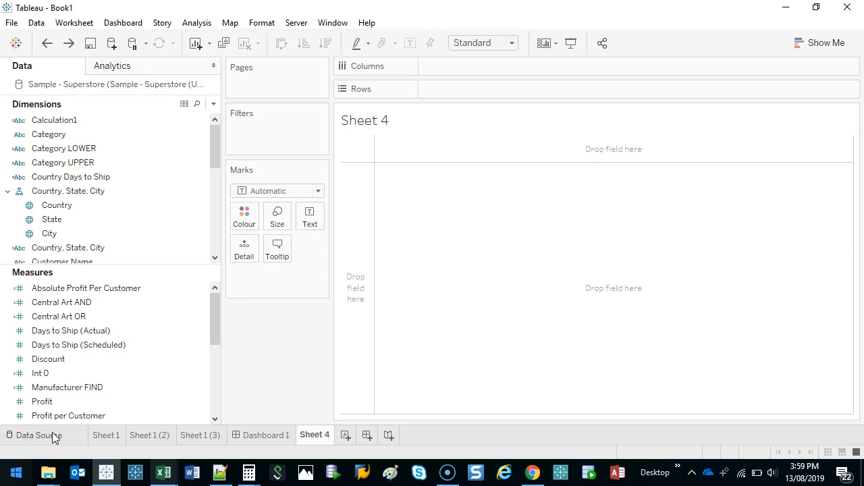
# Step: Show the Superstore data rows for the Category field via View Data
pyautogui.click(64, 147)
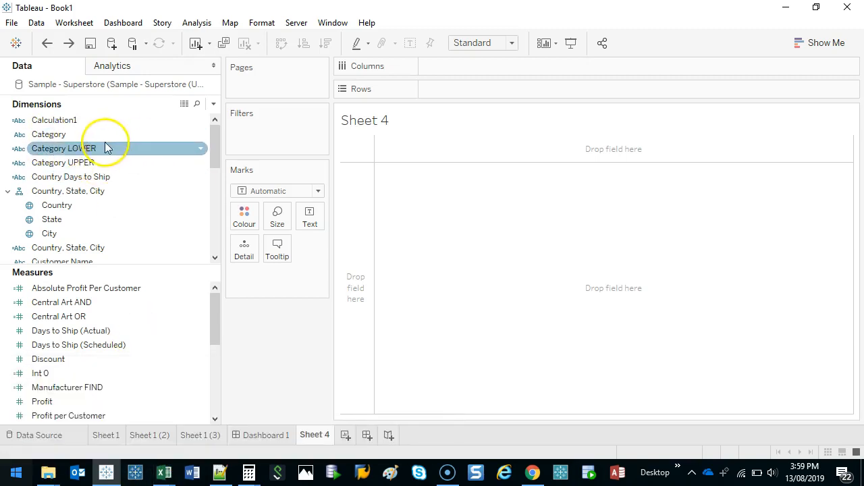
pyautogui.rightClick(49, 133)
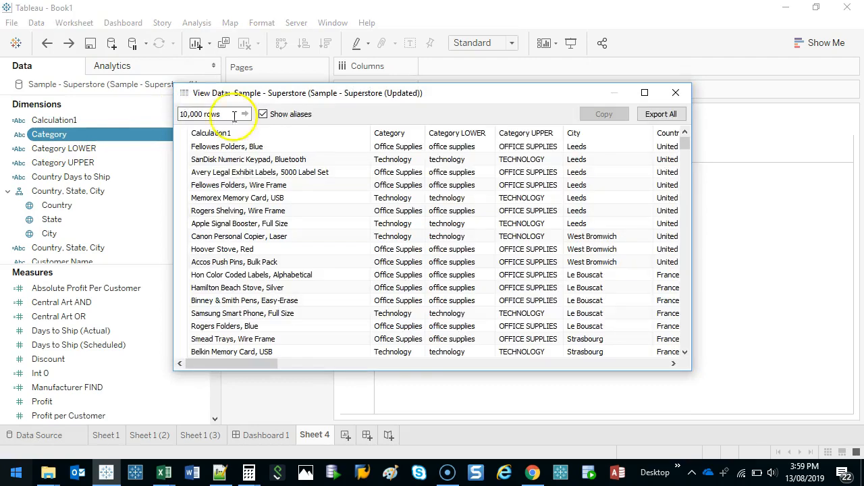
pyautogui.click(389, 133)
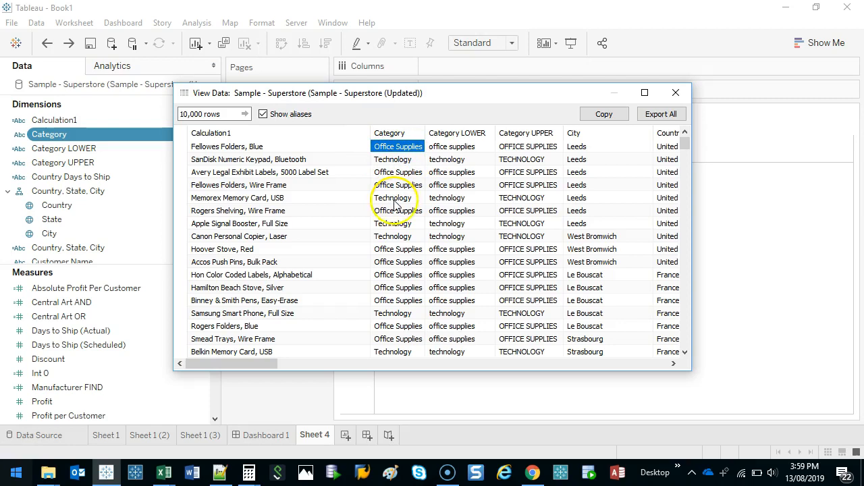
pyautogui.moveTo(381, 259)
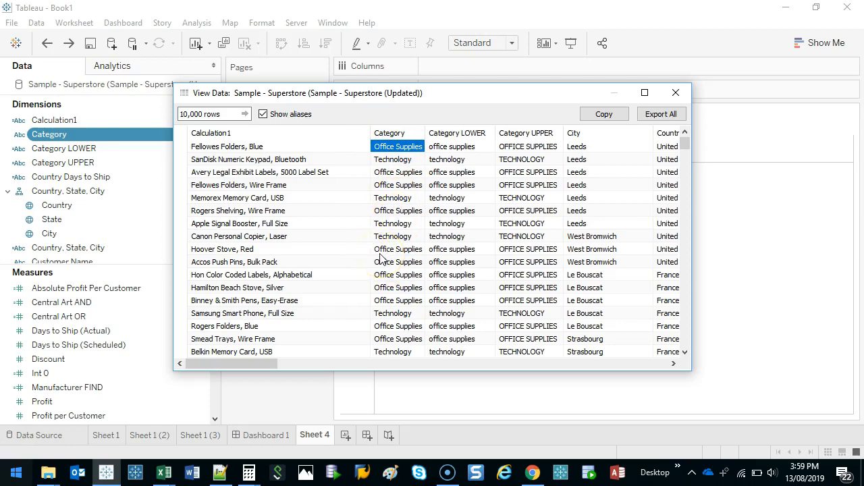
# Step: Close View Data and create a calculated field from Category named 'Category REPLACE'
pyautogui.click(676, 92)
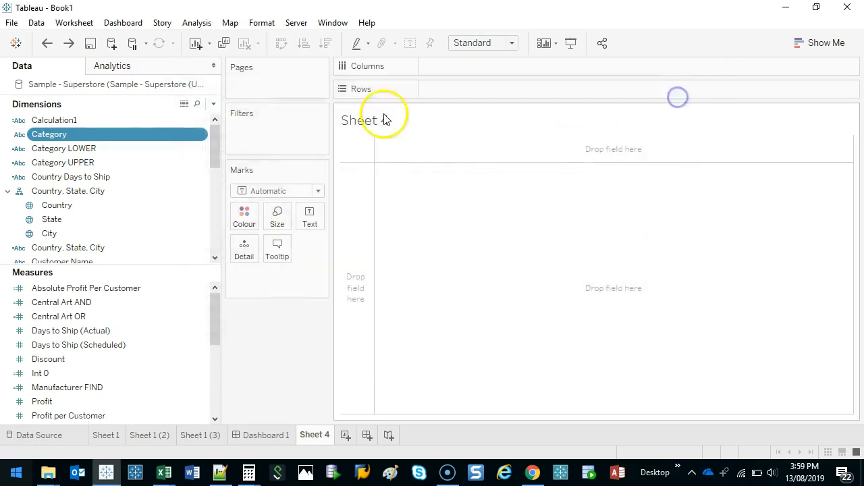
pyautogui.rightClick(49, 134)
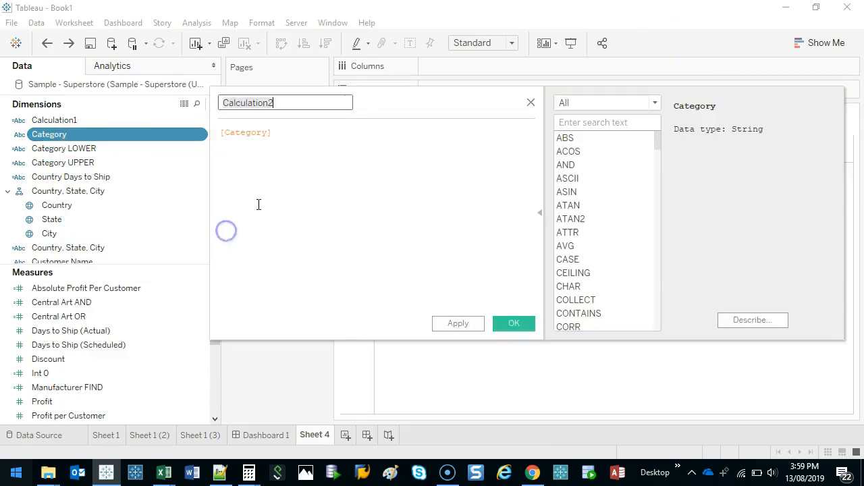
pyautogui.write('Category REPLACE')
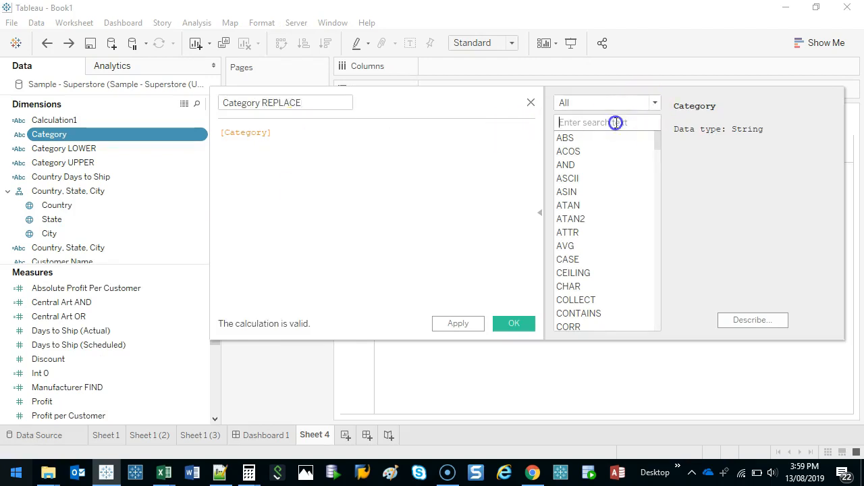
# Step: Write the formula replace([Category],"Office","Business")
pyautogui.write('replace(')
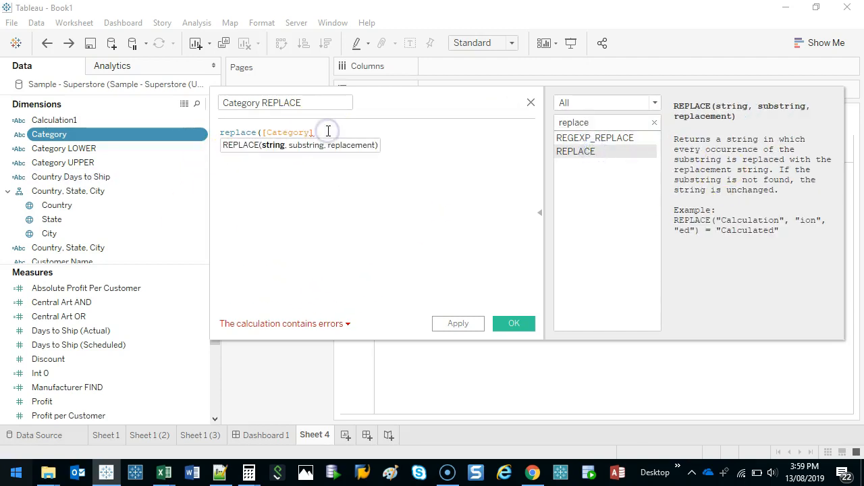
pyautogui.doubleClick(286, 132)
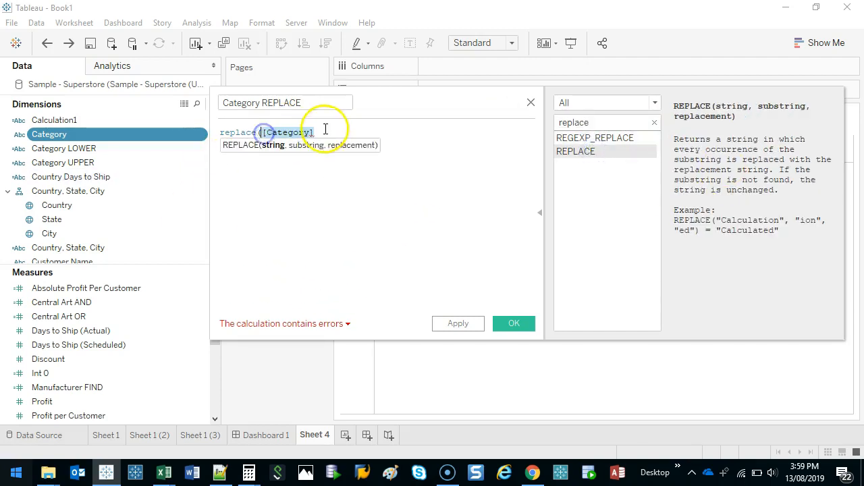
pyautogui.write(',')
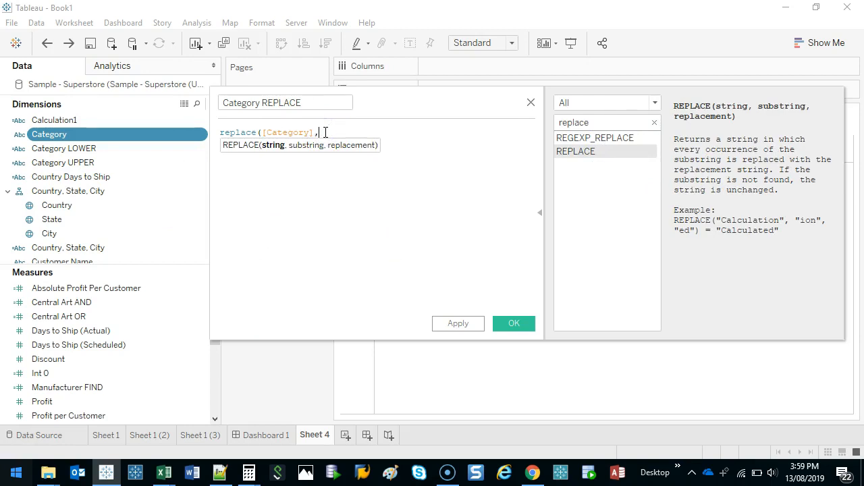
pyautogui.write(',')
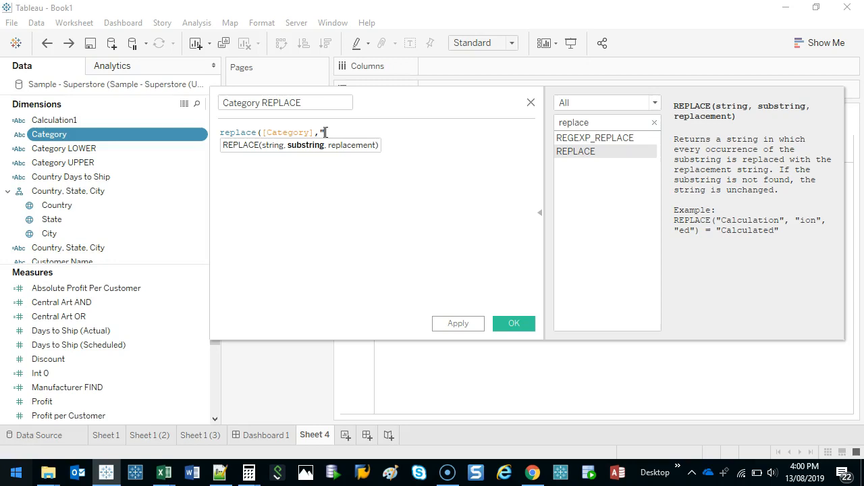
pyautogui.write('Office","')
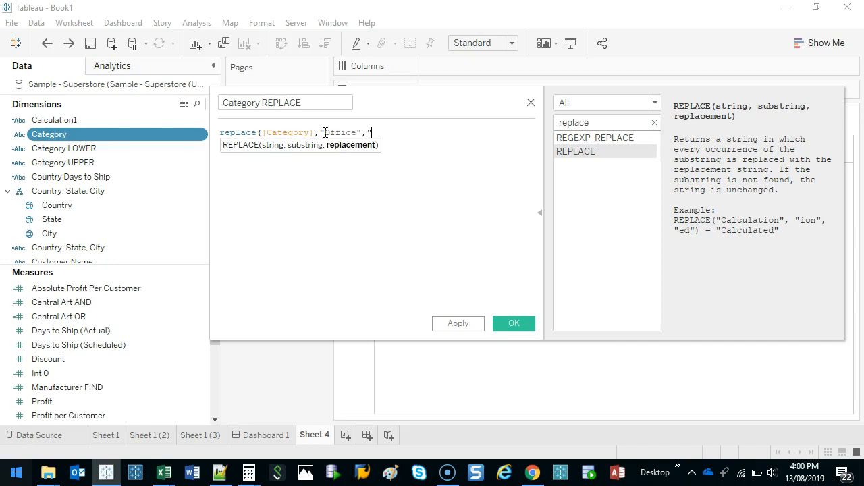
pyautogui.write('Business")')
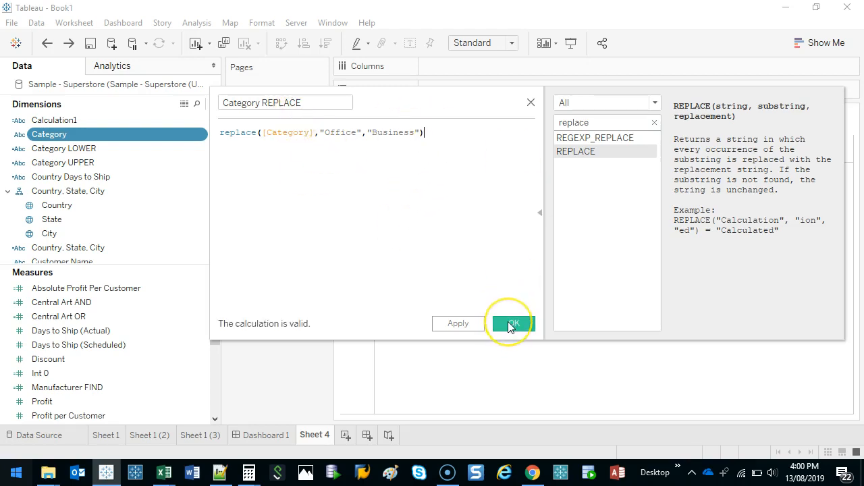
# Step: Save the Category REPLACE field and view its data rows
pyautogui.click(512, 324)
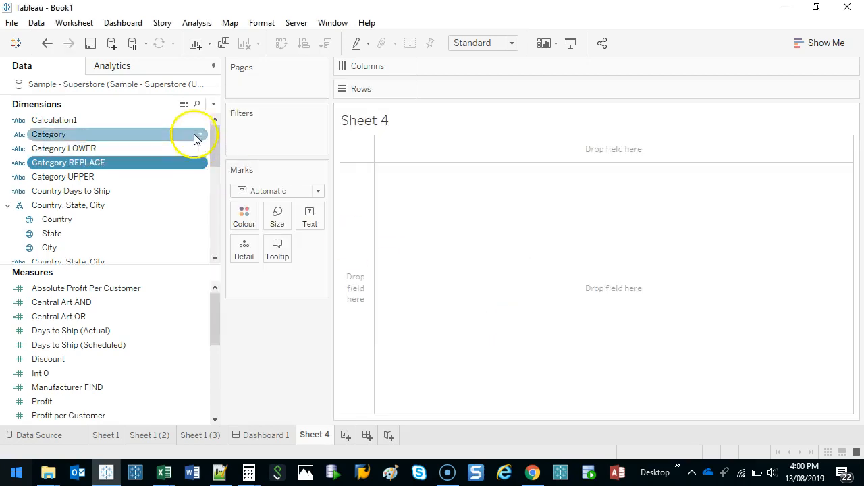
pyautogui.click(200, 135)
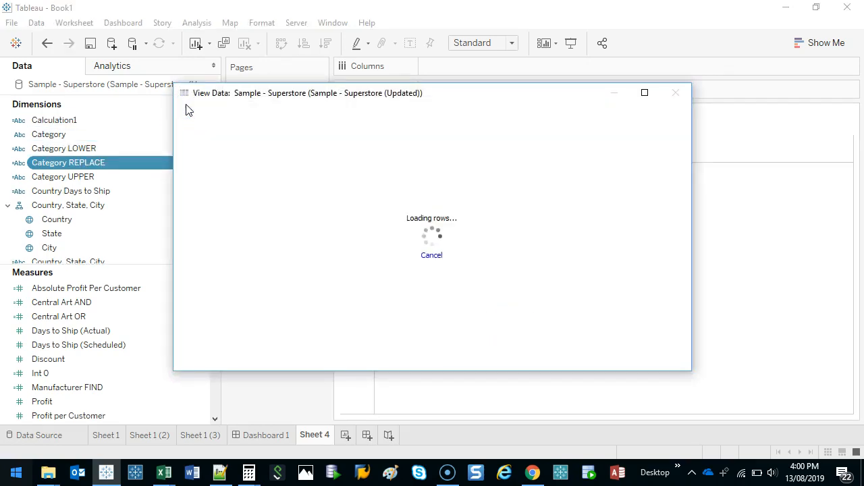